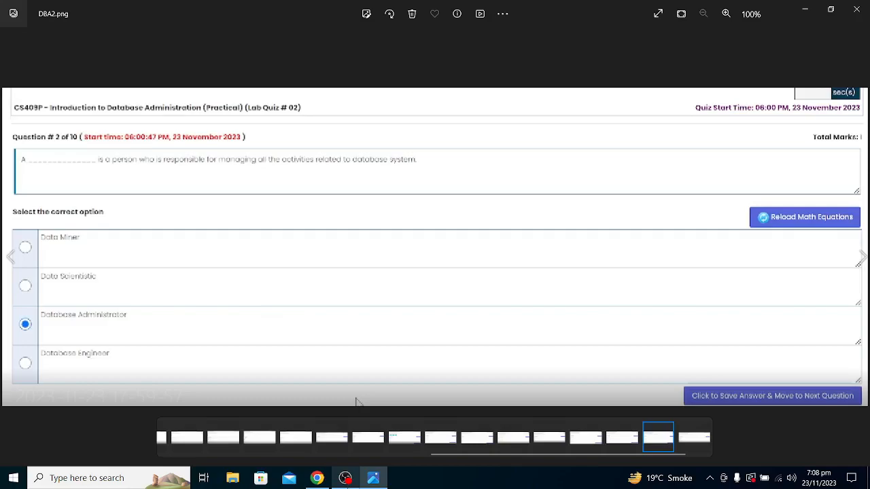
- Advance to DBA3.png, question 3 with Multi value attribute selected
click(772, 396)
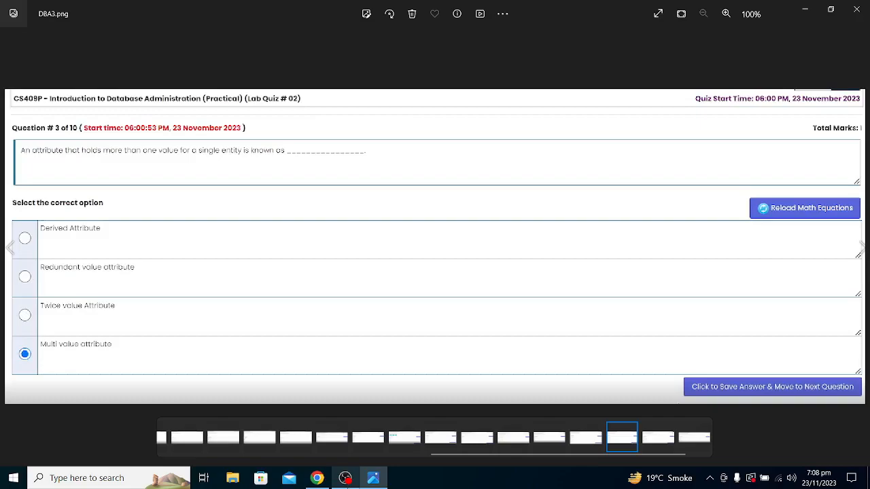
- Advance through DBA4.png and the following screenshots toward question 7
click(772, 386)
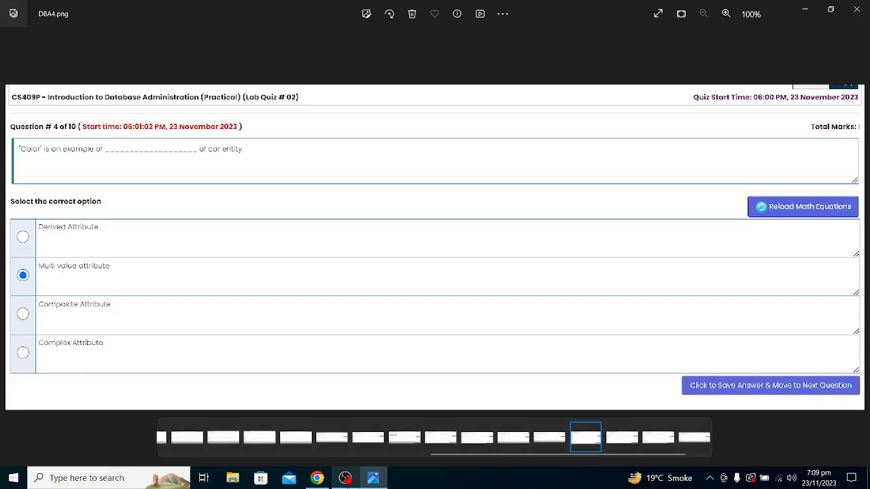
click(769, 386)
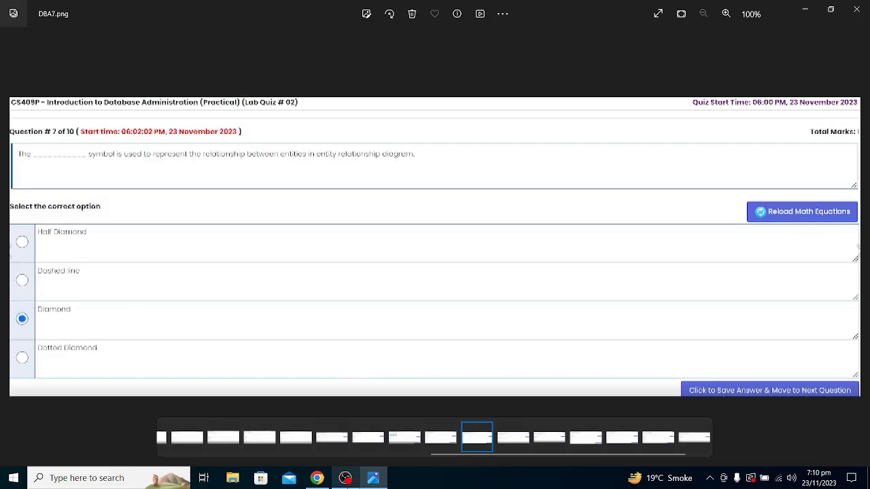
- Advance through DBA8.png to DBA9.png, question 9 with Many to many selected
click(769, 390)
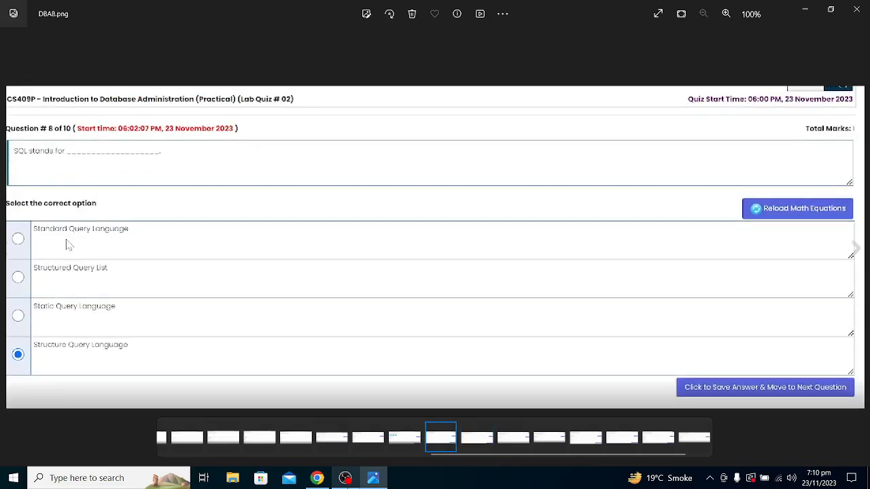
click(764, 386)
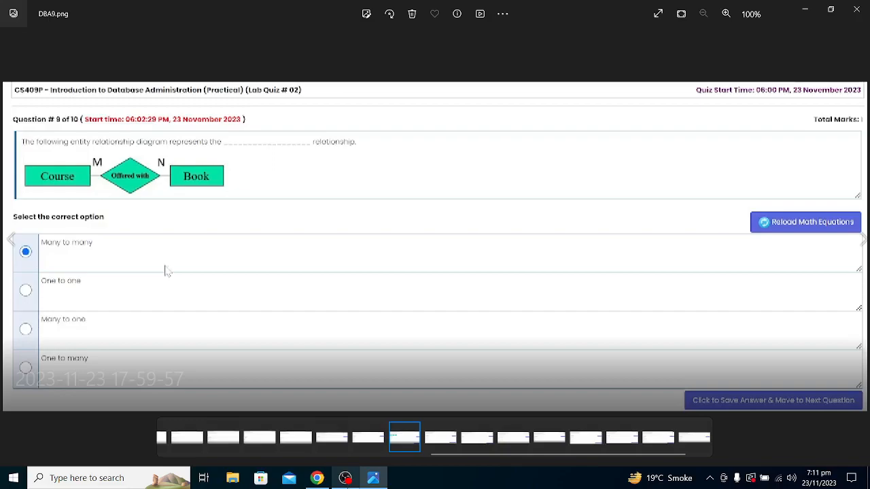
- Advance to DBA10.png, the final question with Diamond selected
click(772, 399)
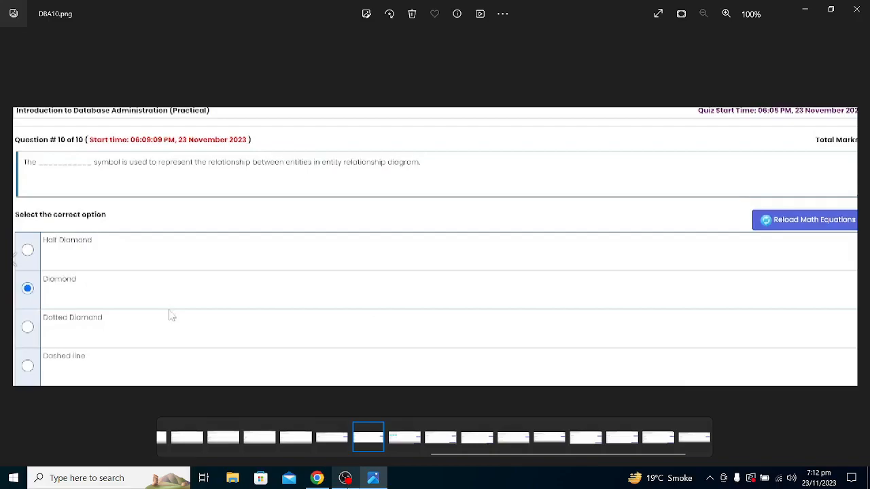
mouse_move(329, 471)
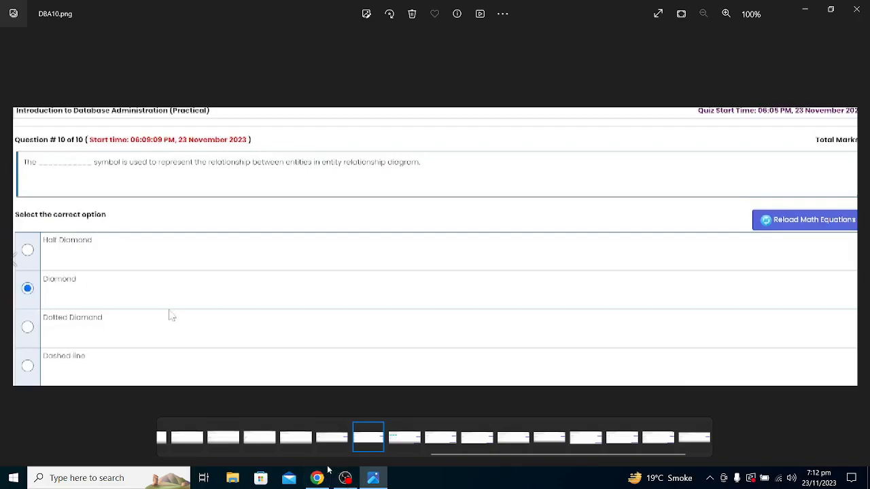